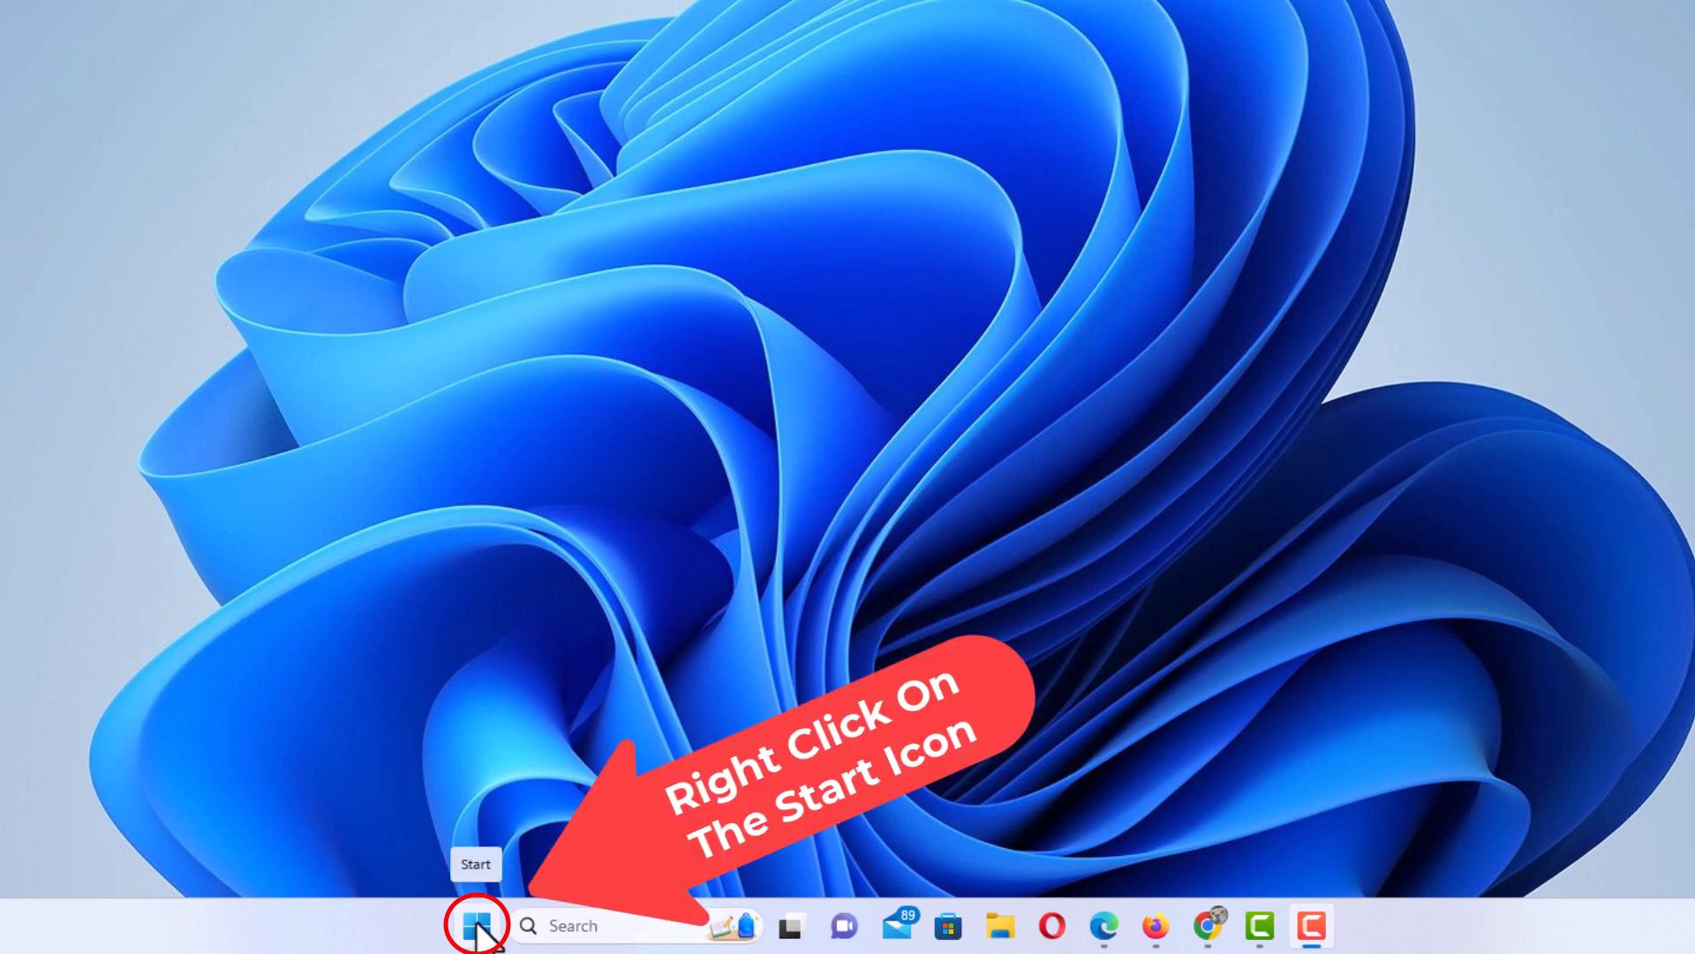
Launch the Settings app from the Start button's quick link menu.
right_click(475, 924)
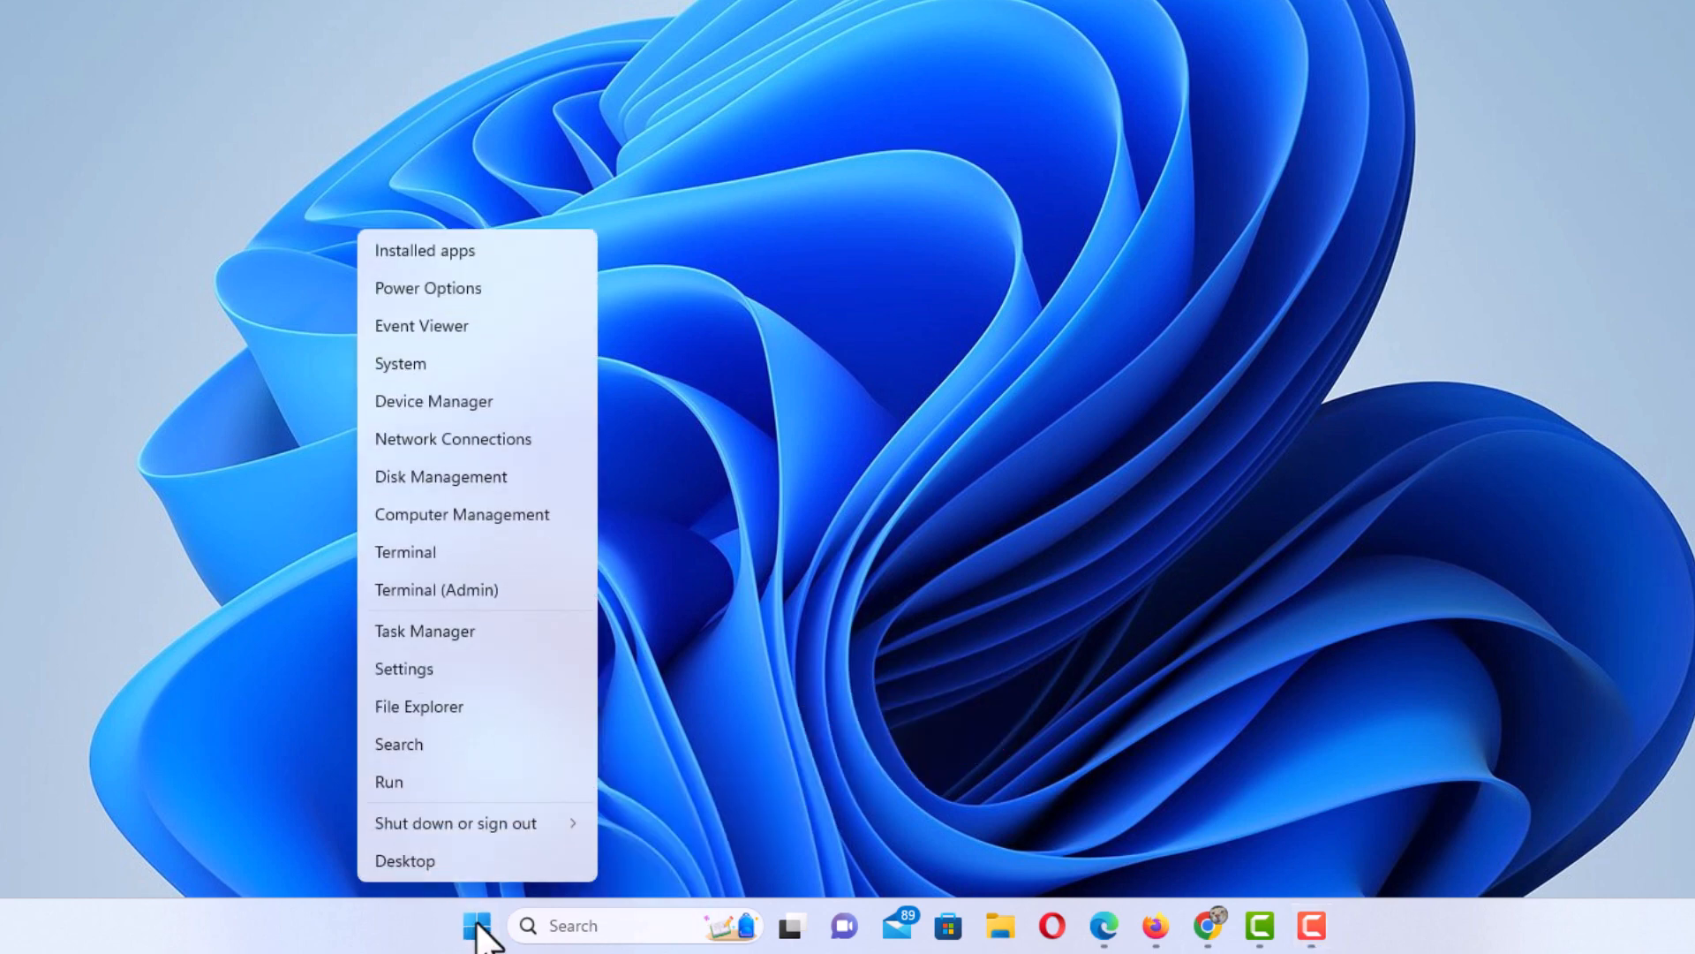
mouse_move(489, 751)
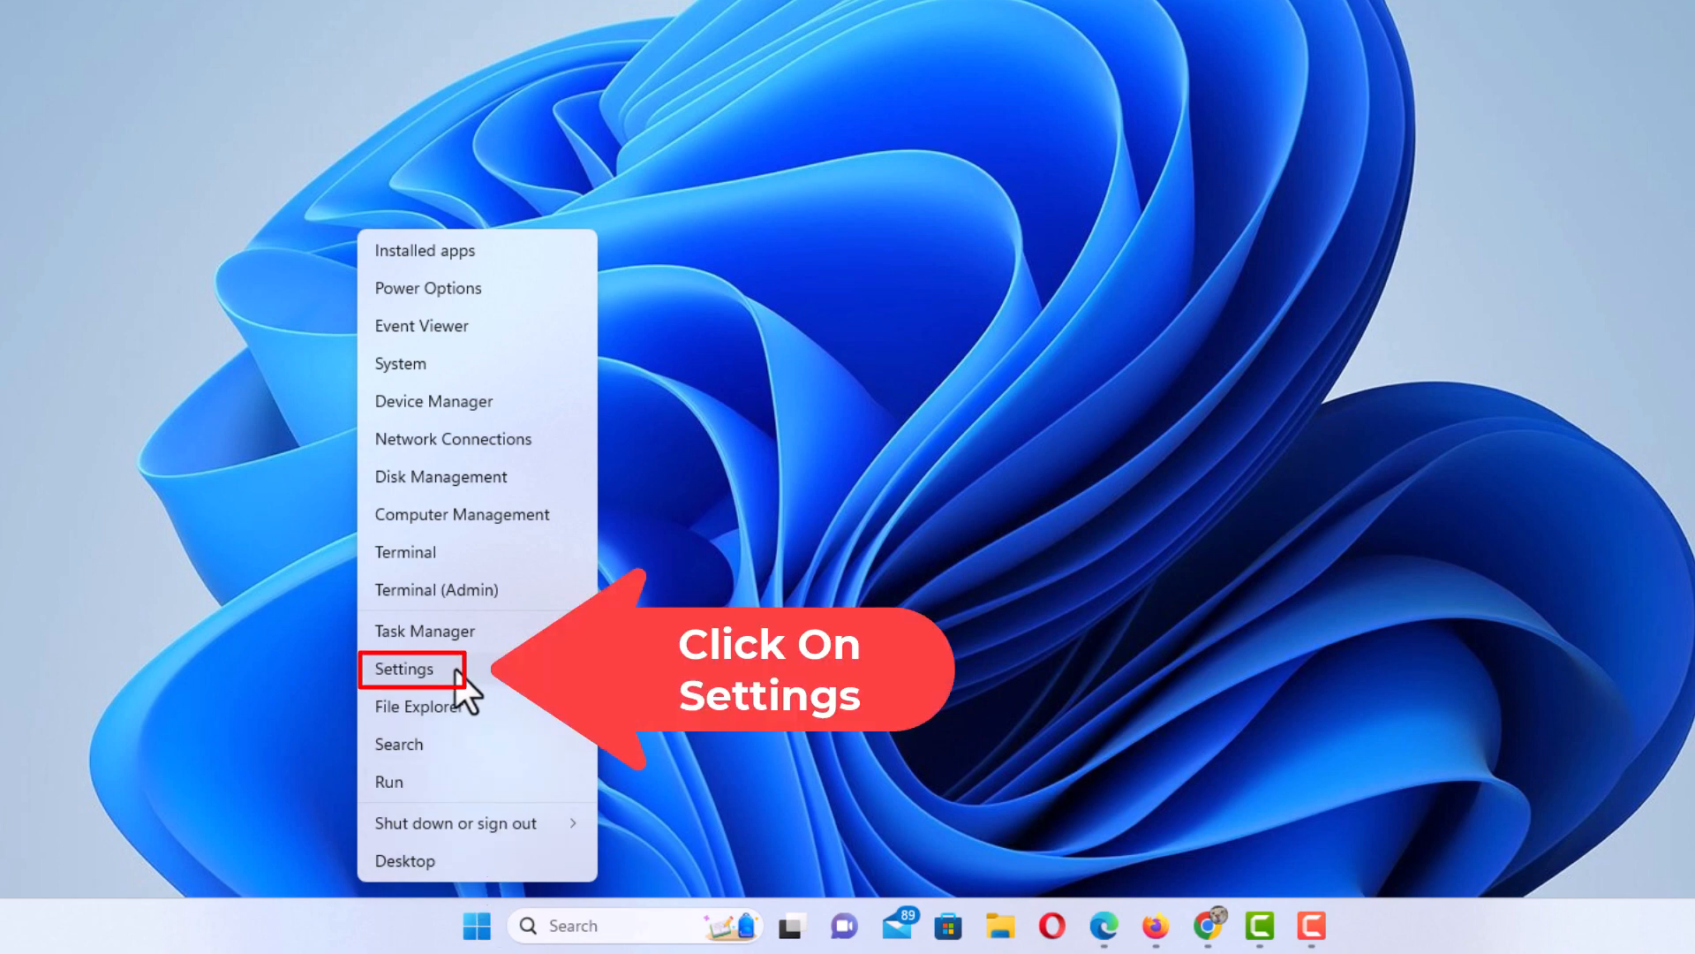
click(404, 668)
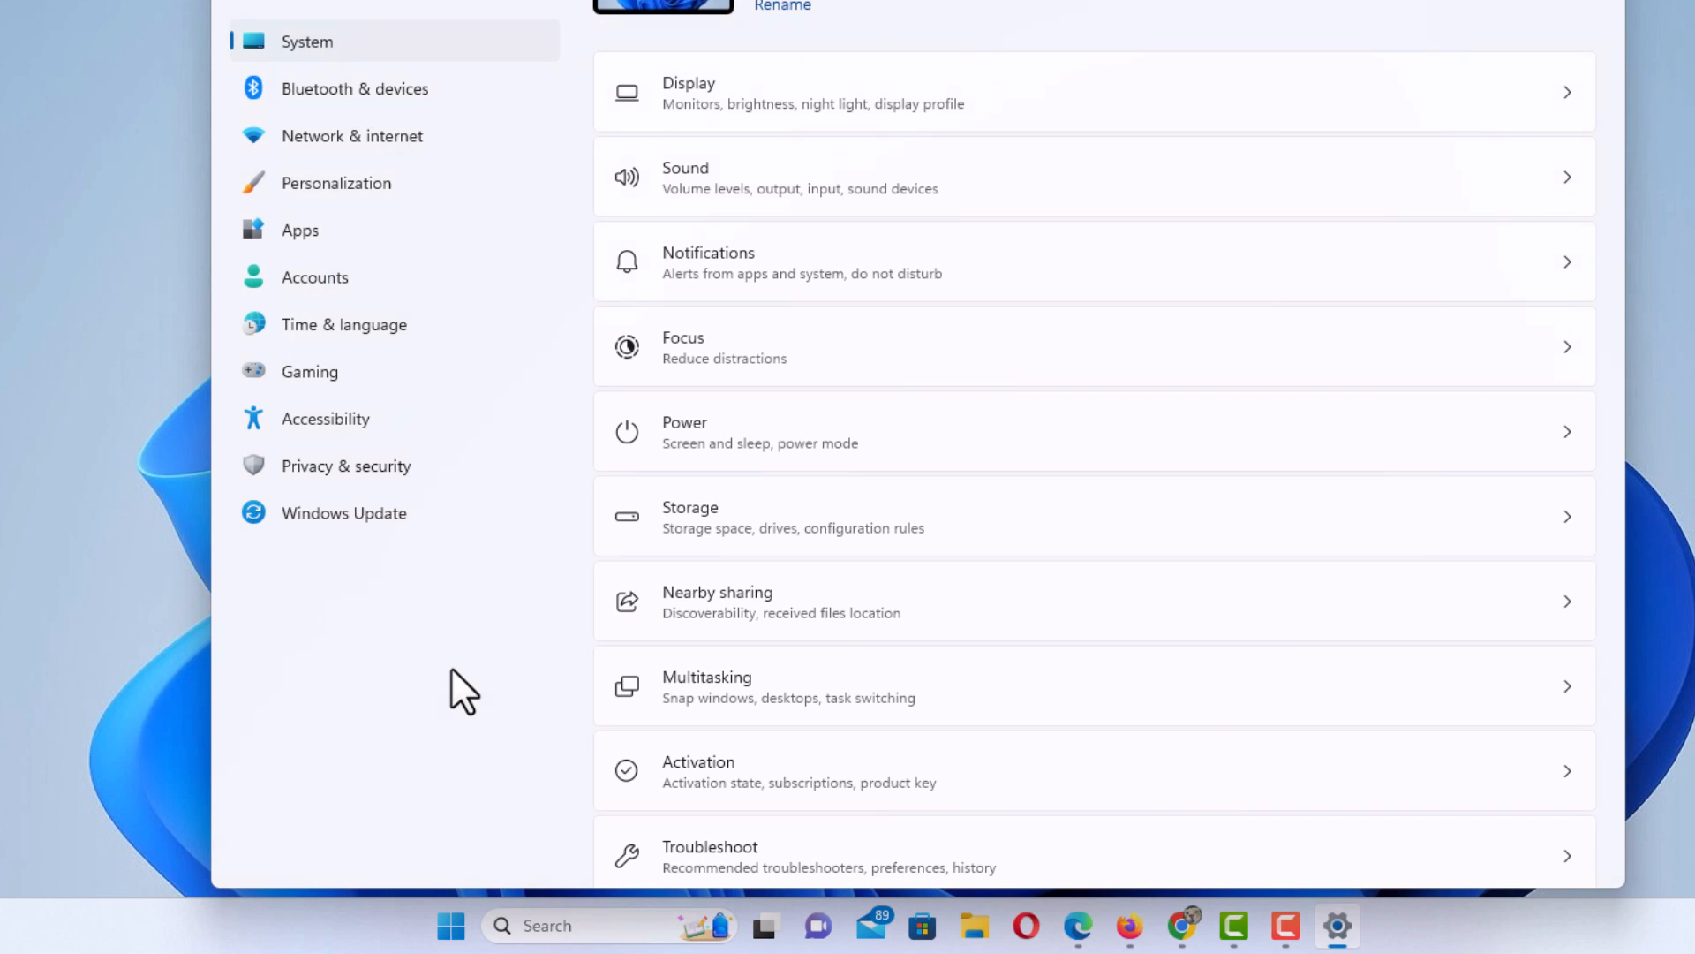
mouse_move(475, 666)
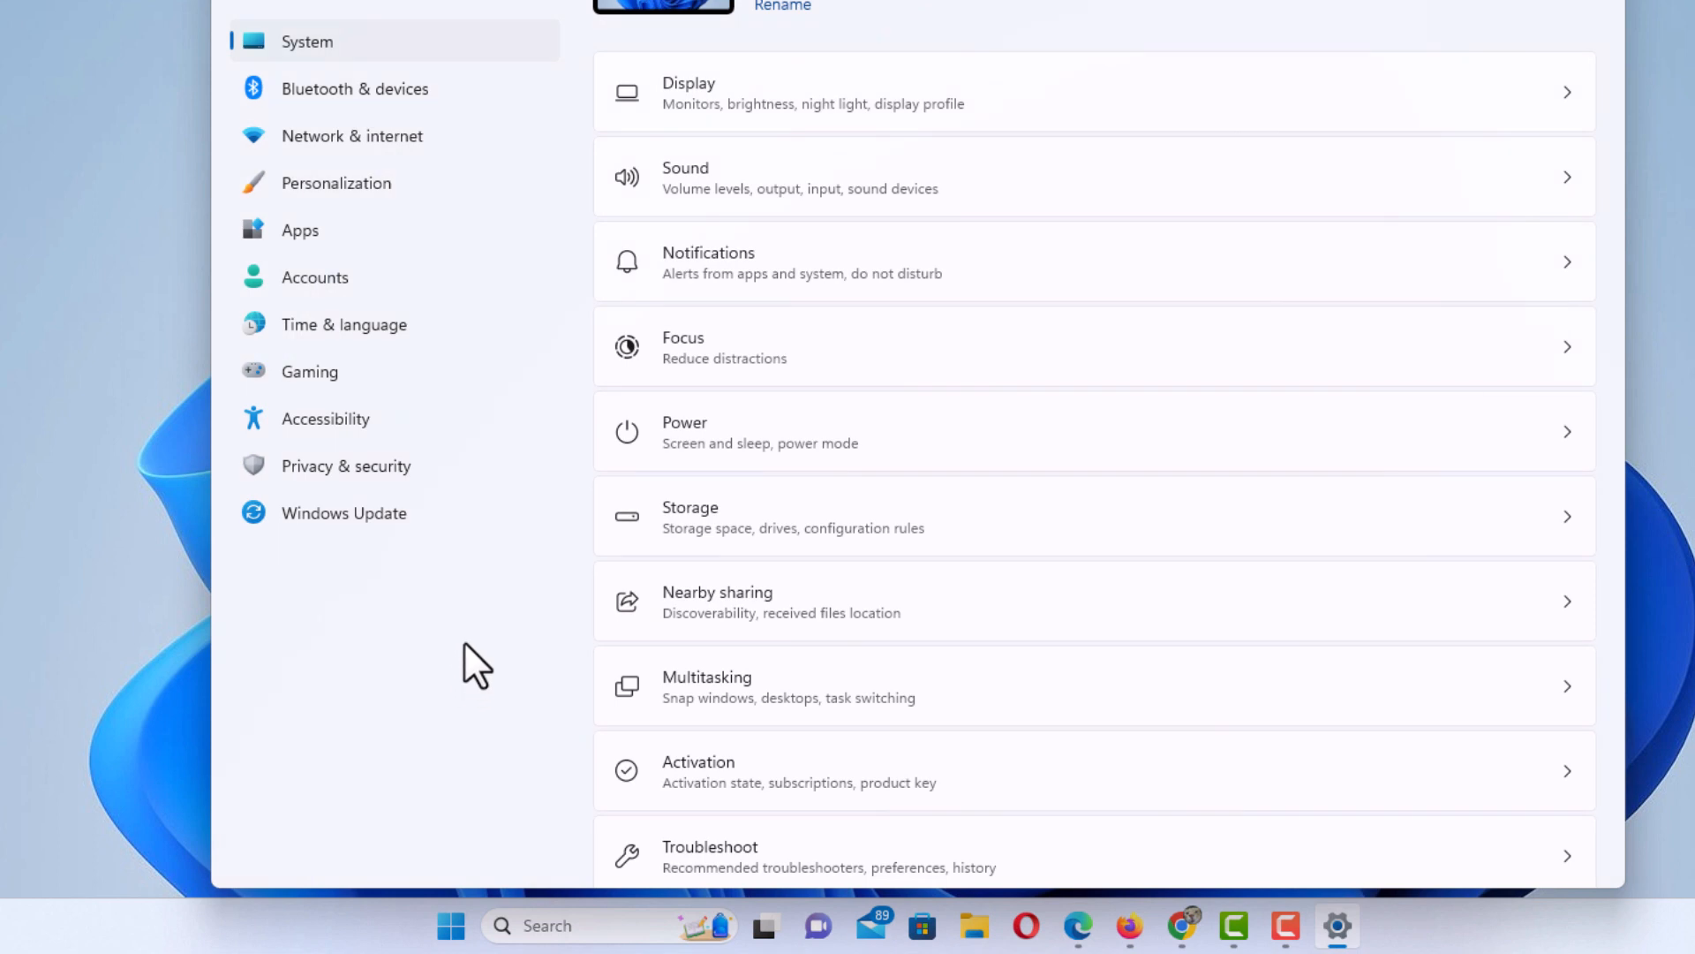
mouse_move(452, 587)
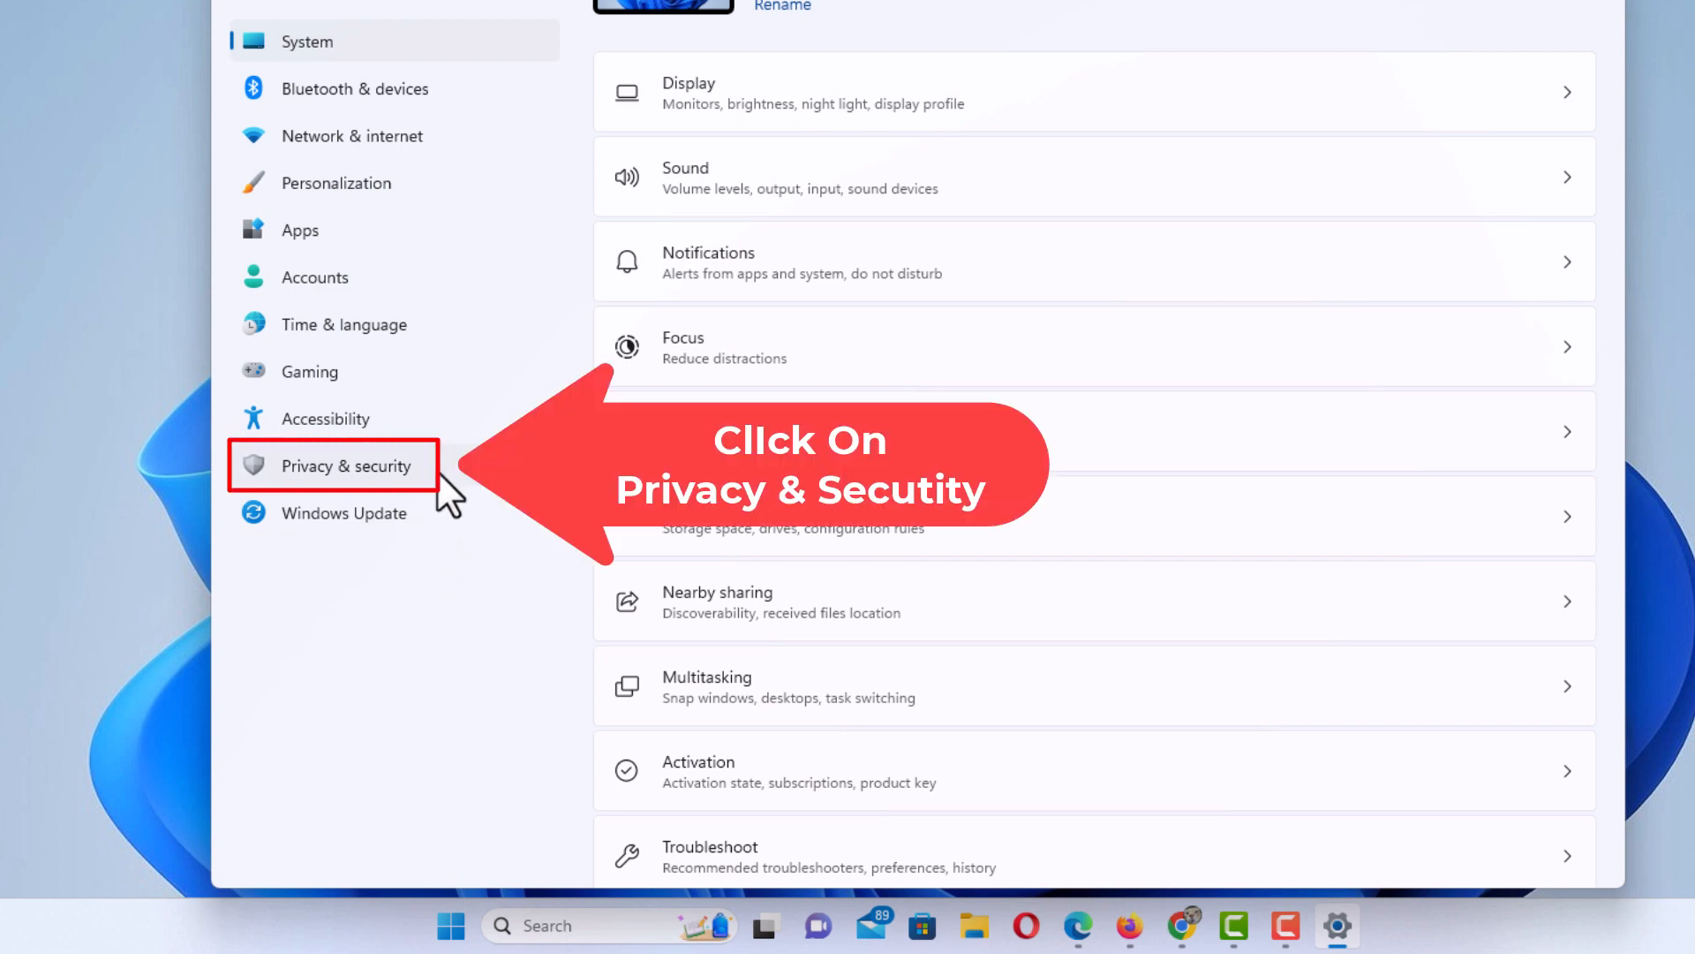
Go to the Privacy & security page from the Settings sidebar.
click(346, 464)
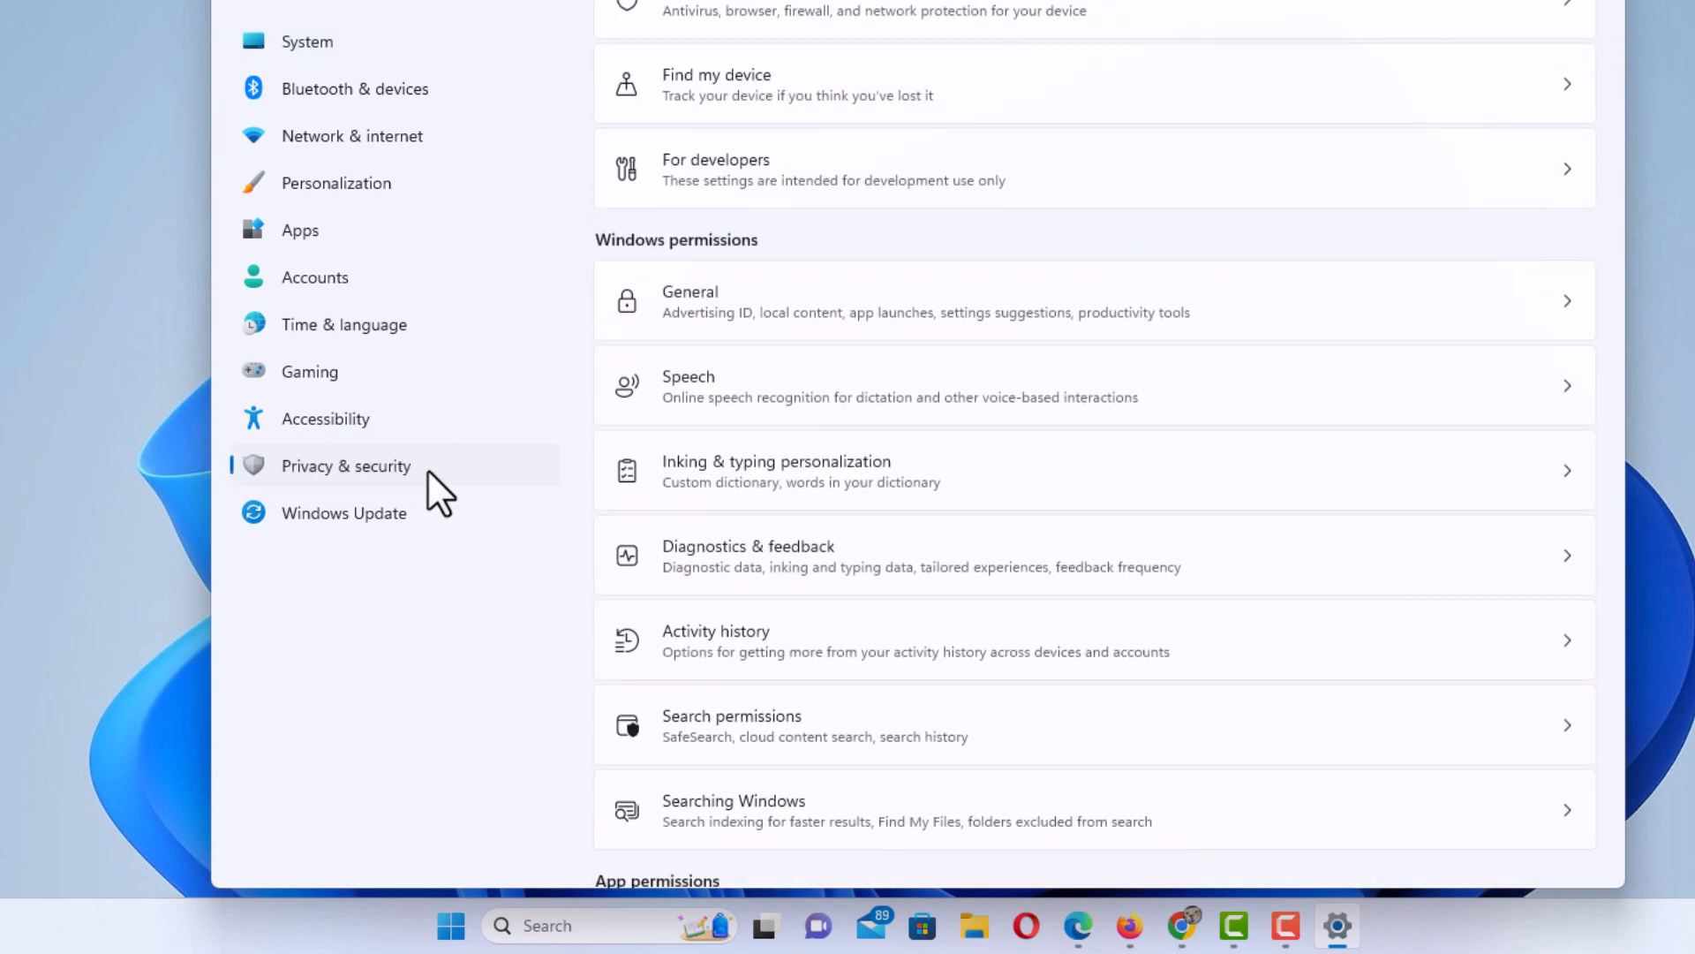
mouse_move(904, 643)
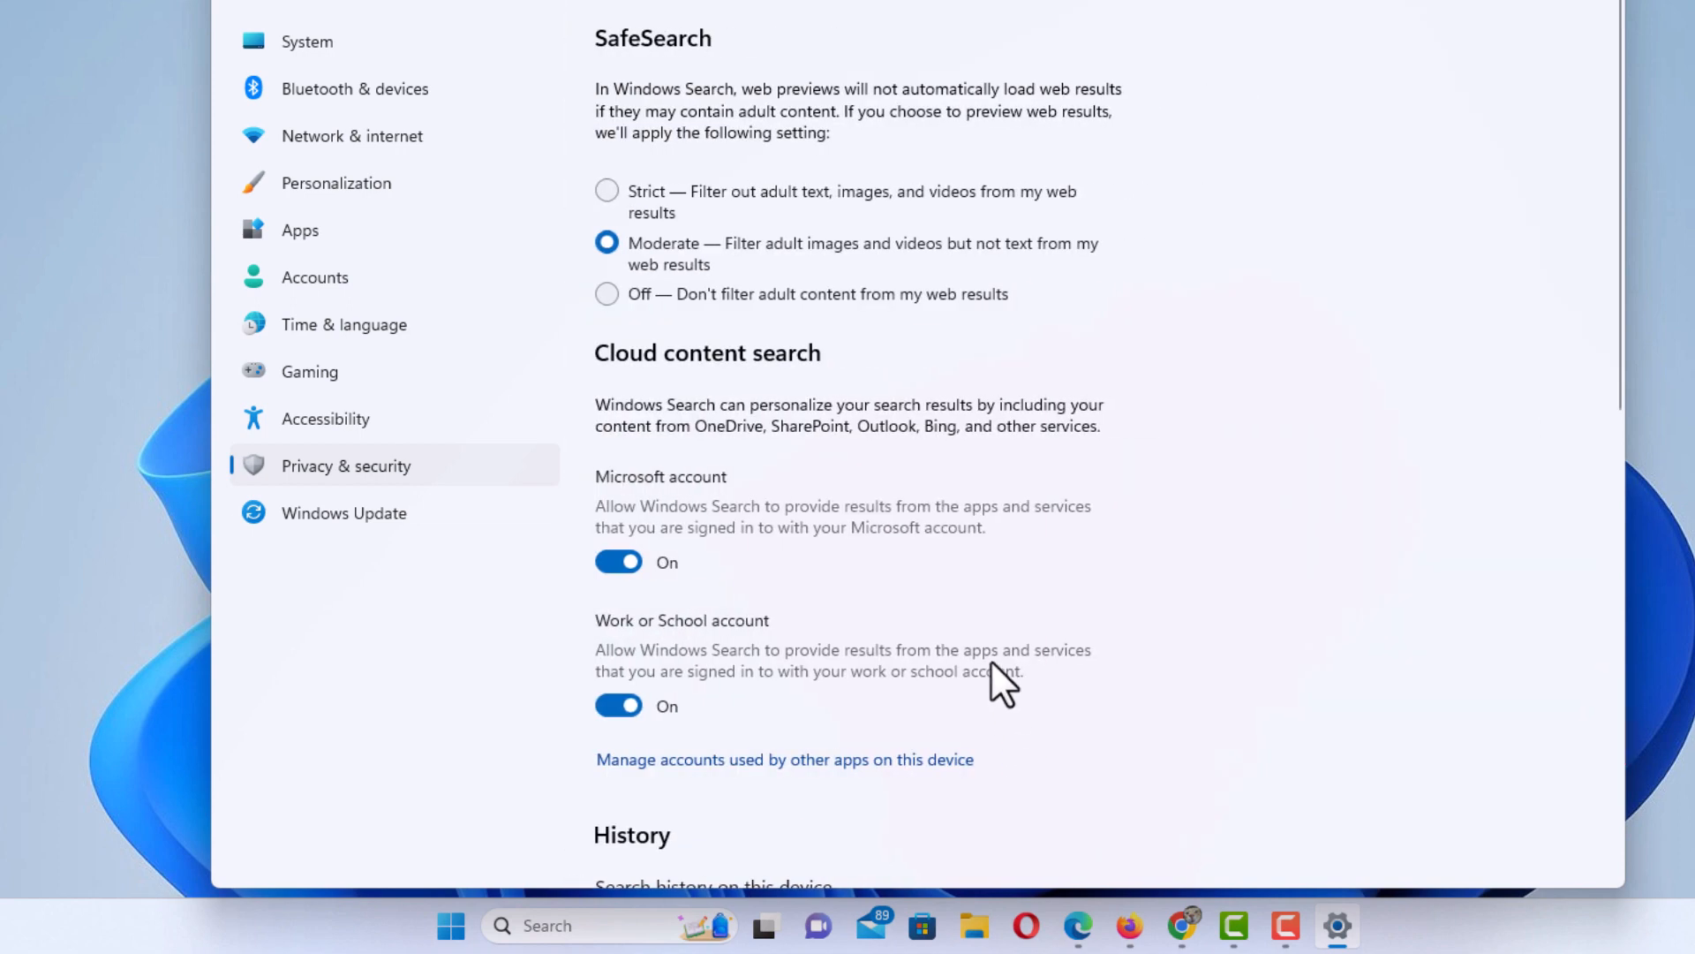
scroll(down, 3)
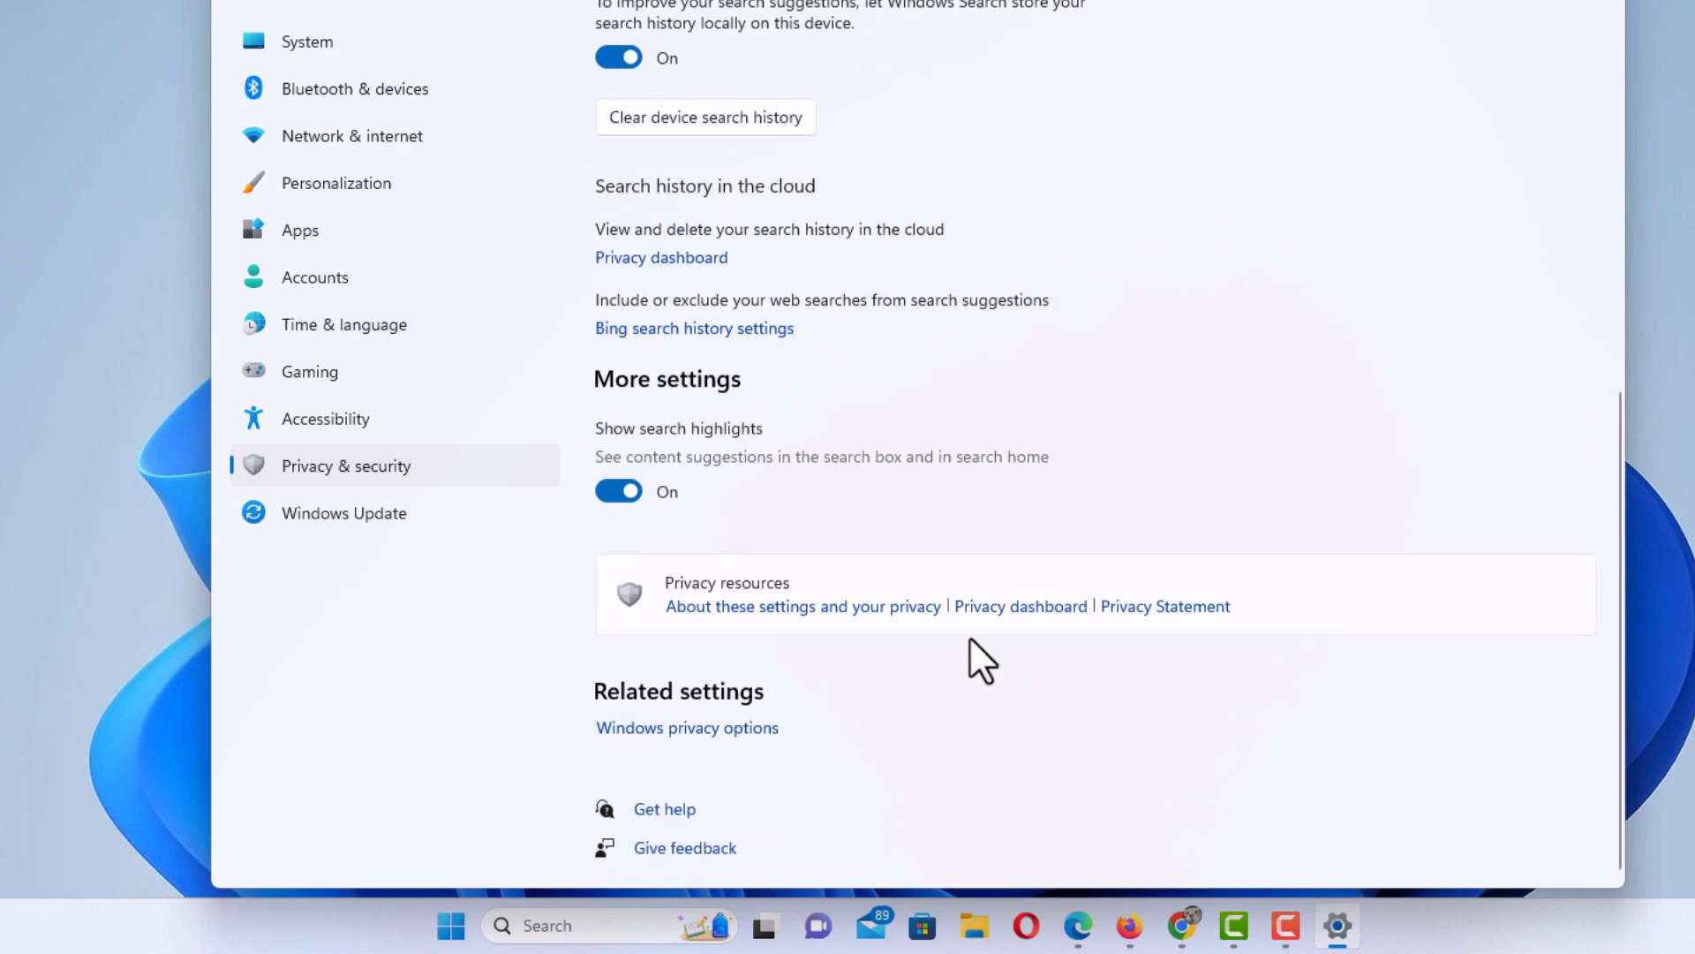
mouse_move(718, 422)
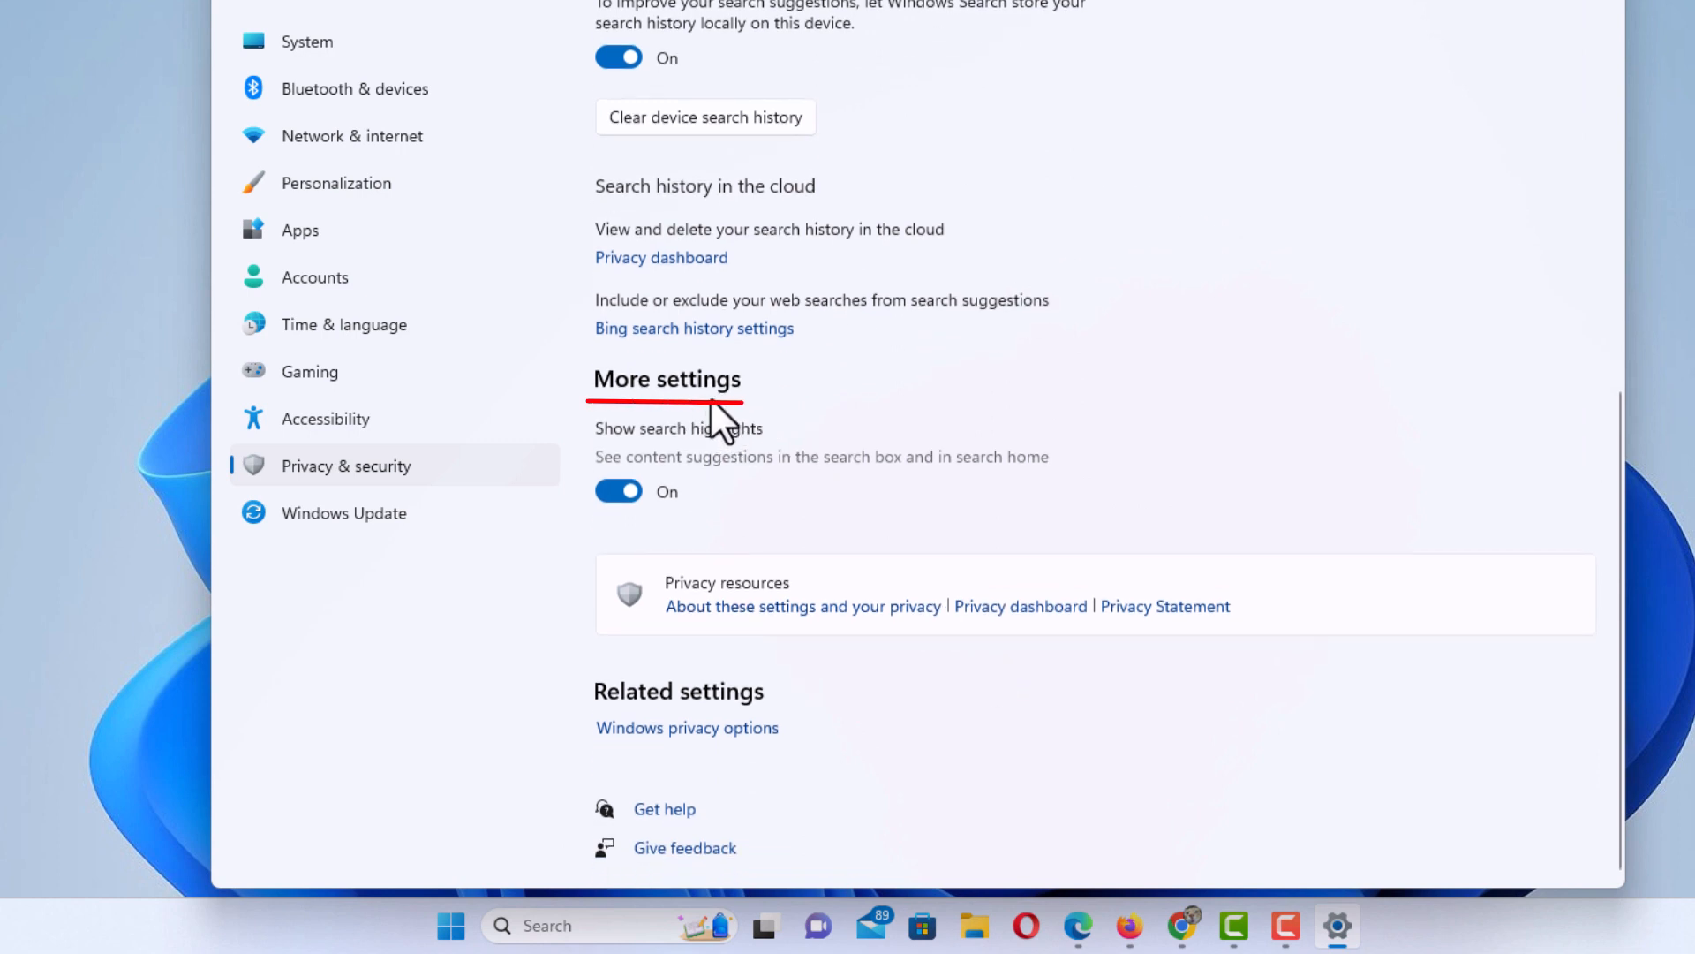
mouse_move(682, 465)
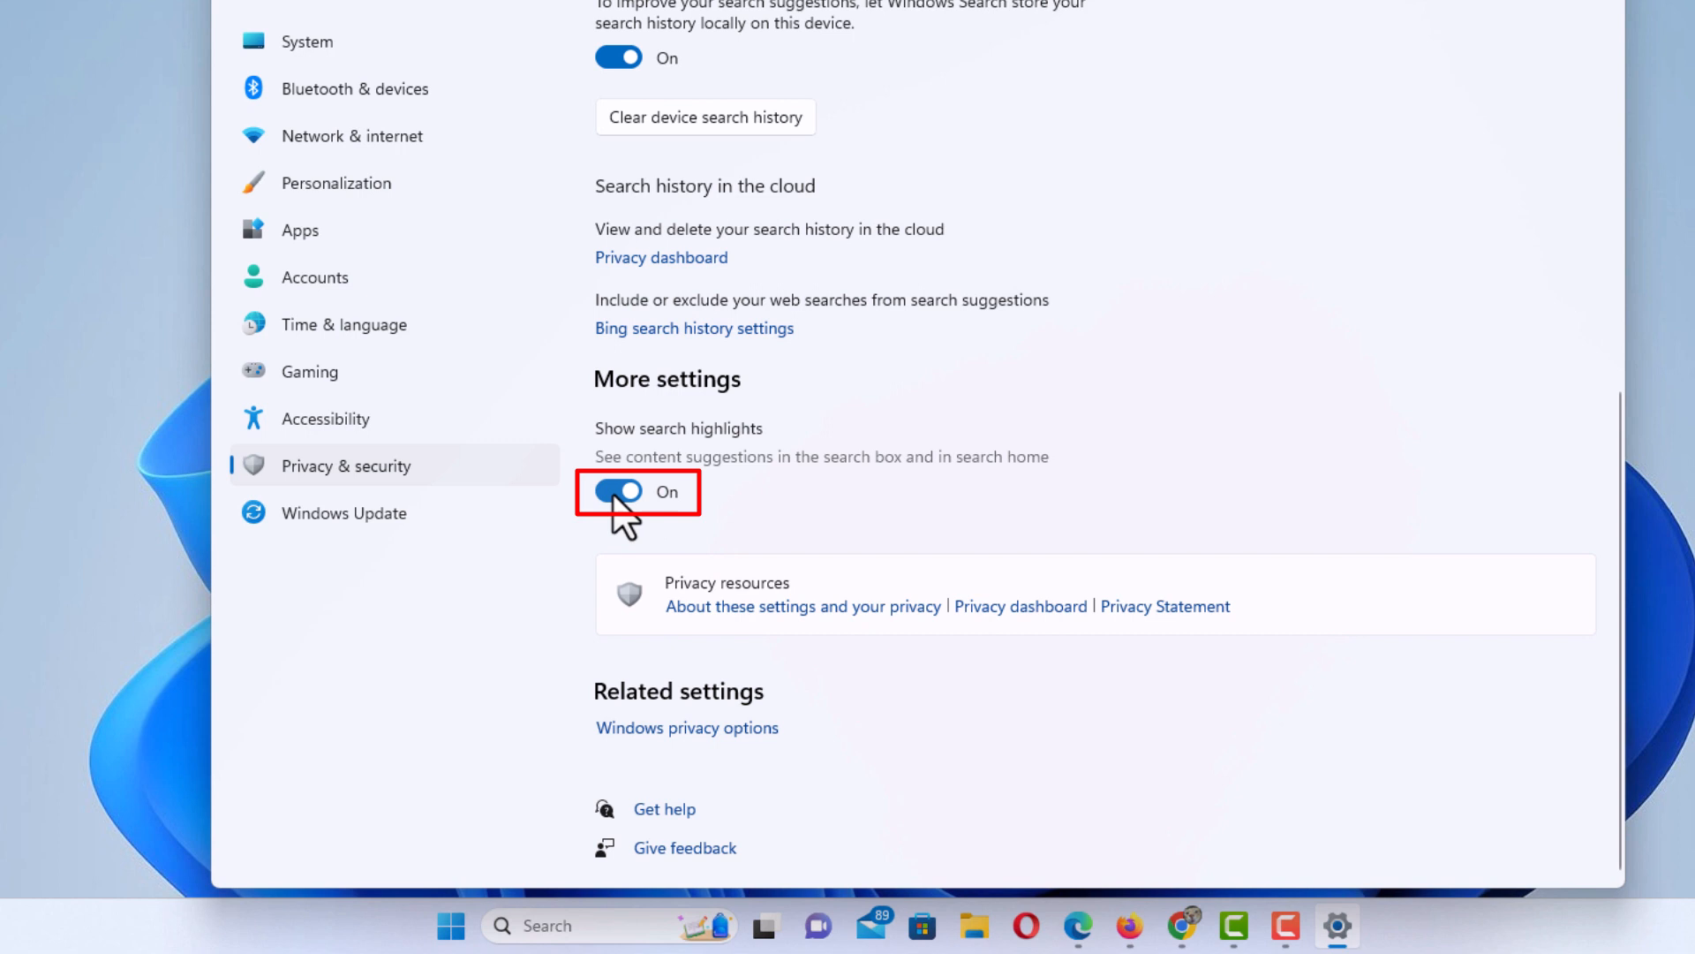
click(618, 493)
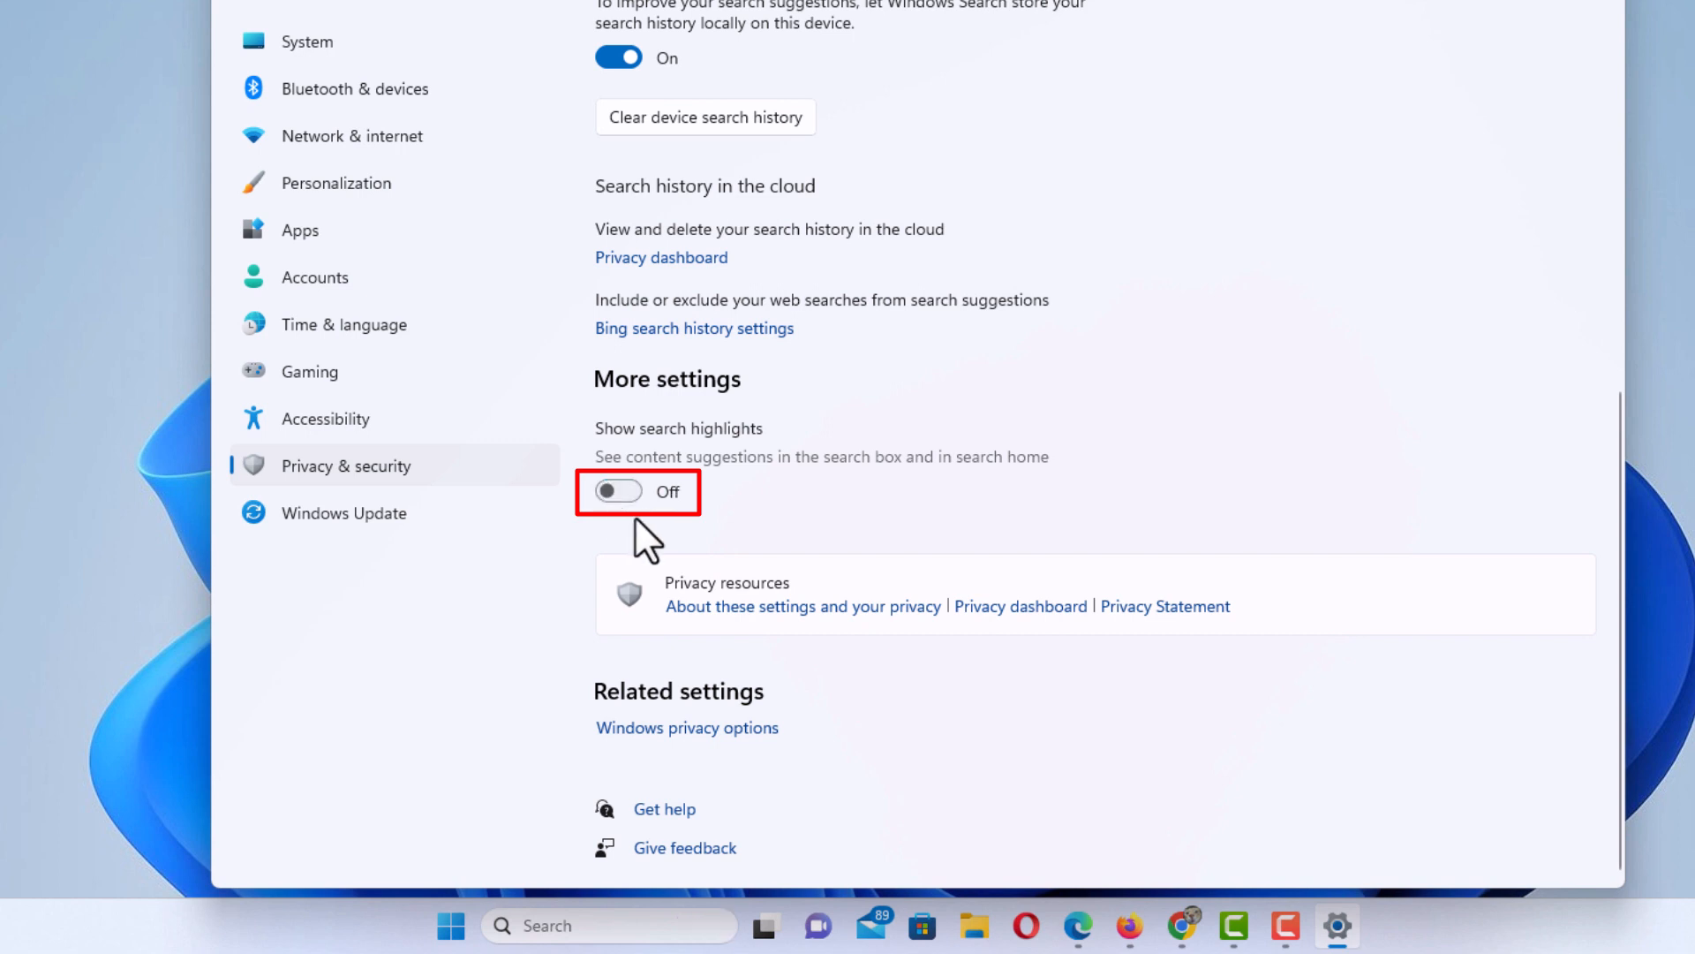
mouse_move(643, 524)
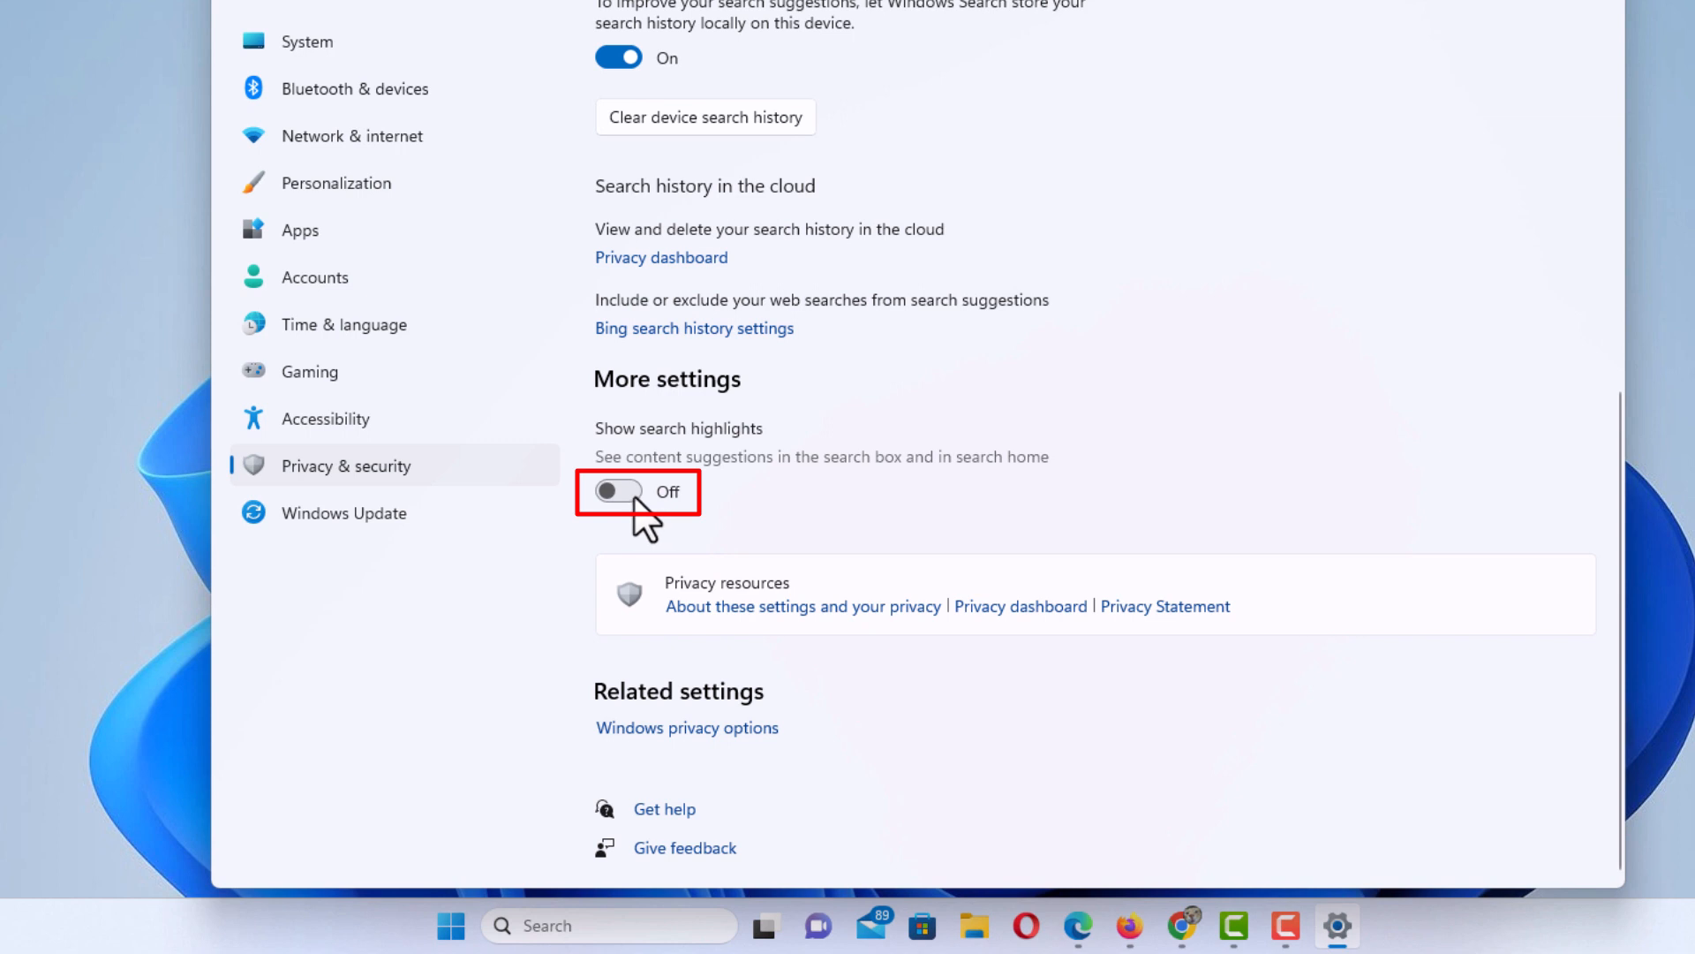
click(618, 492)
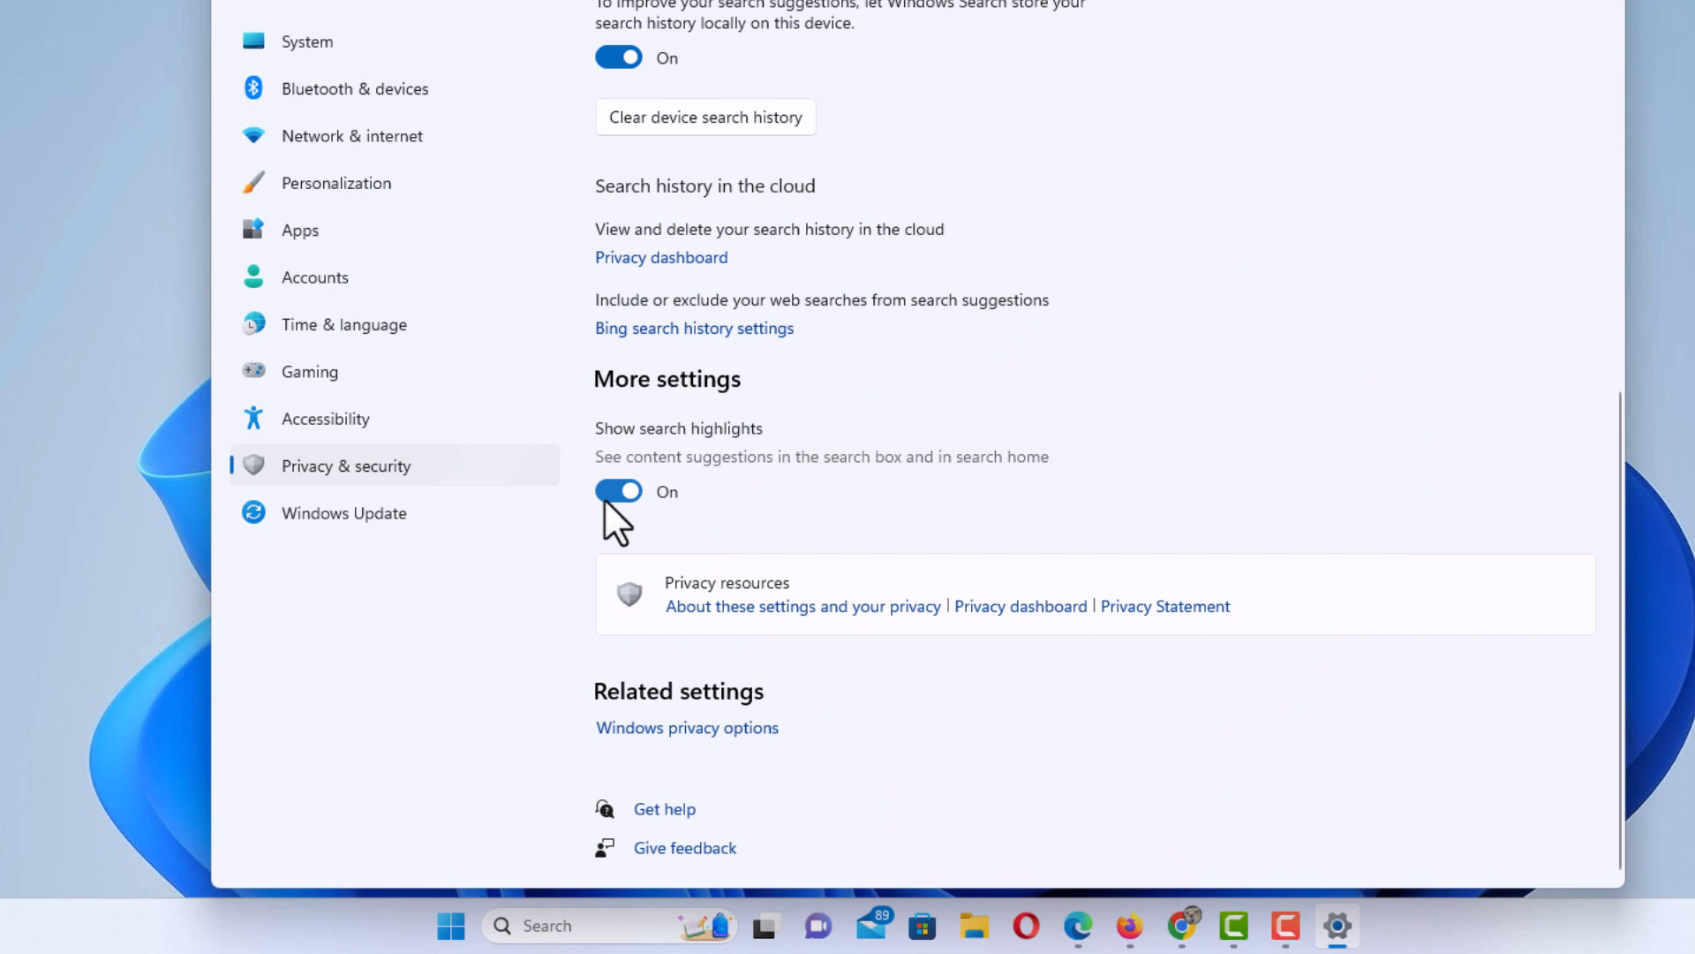
click(619, 491)
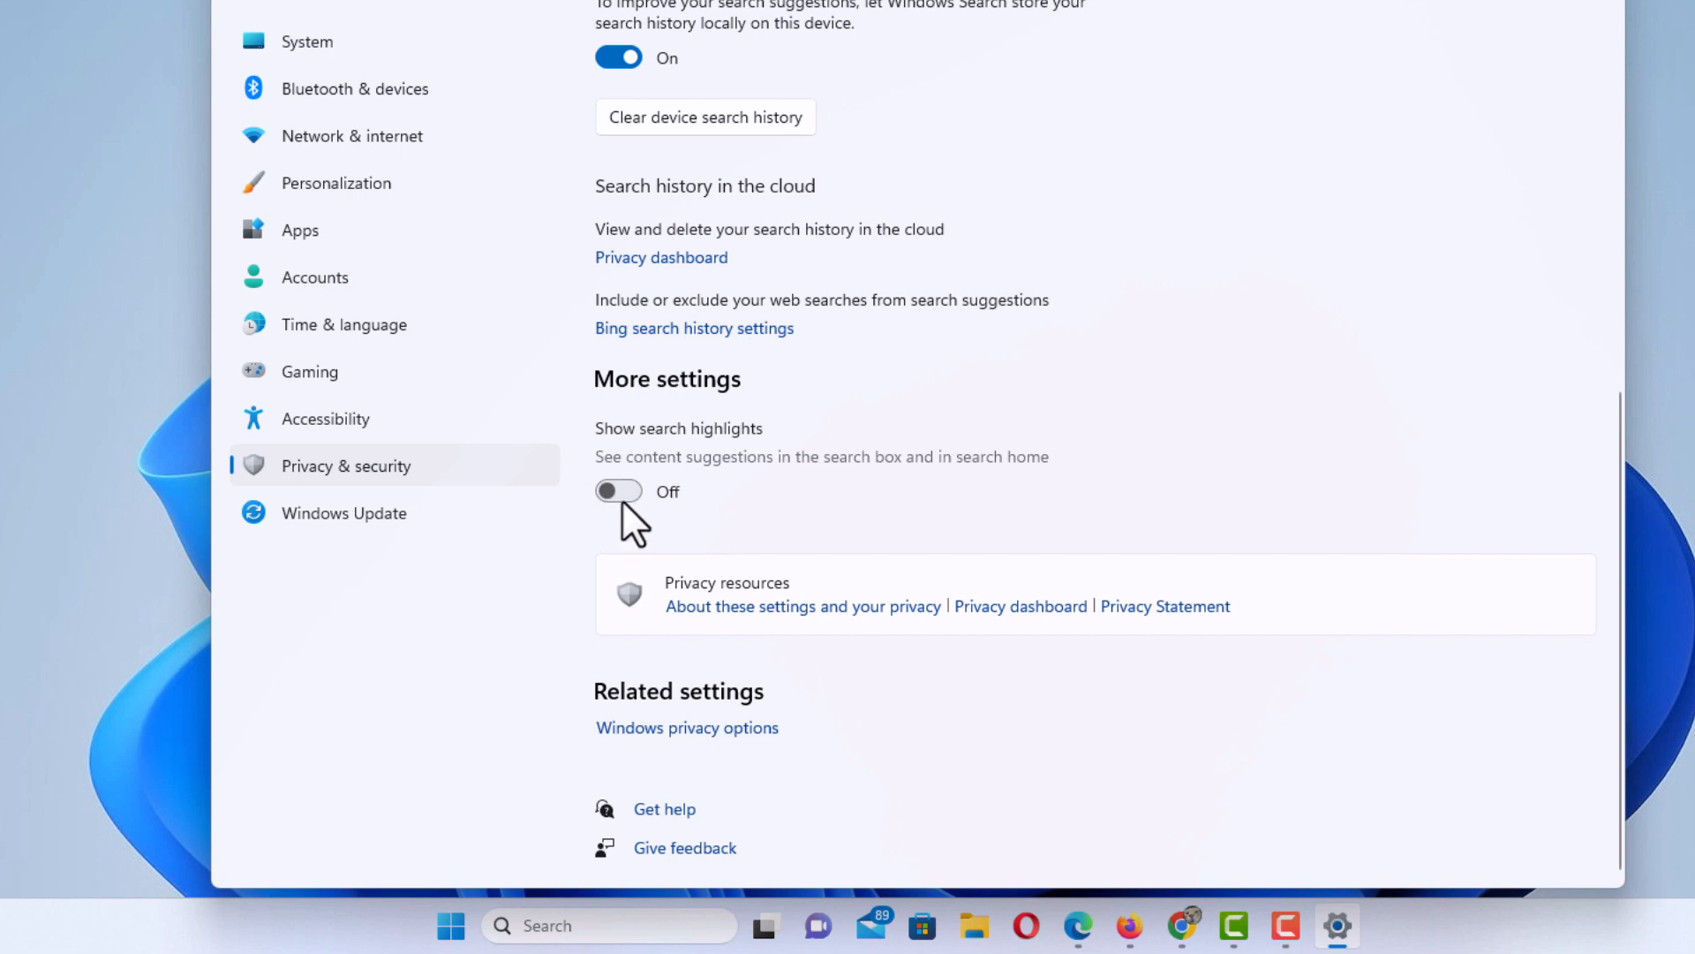
click(618, 491)
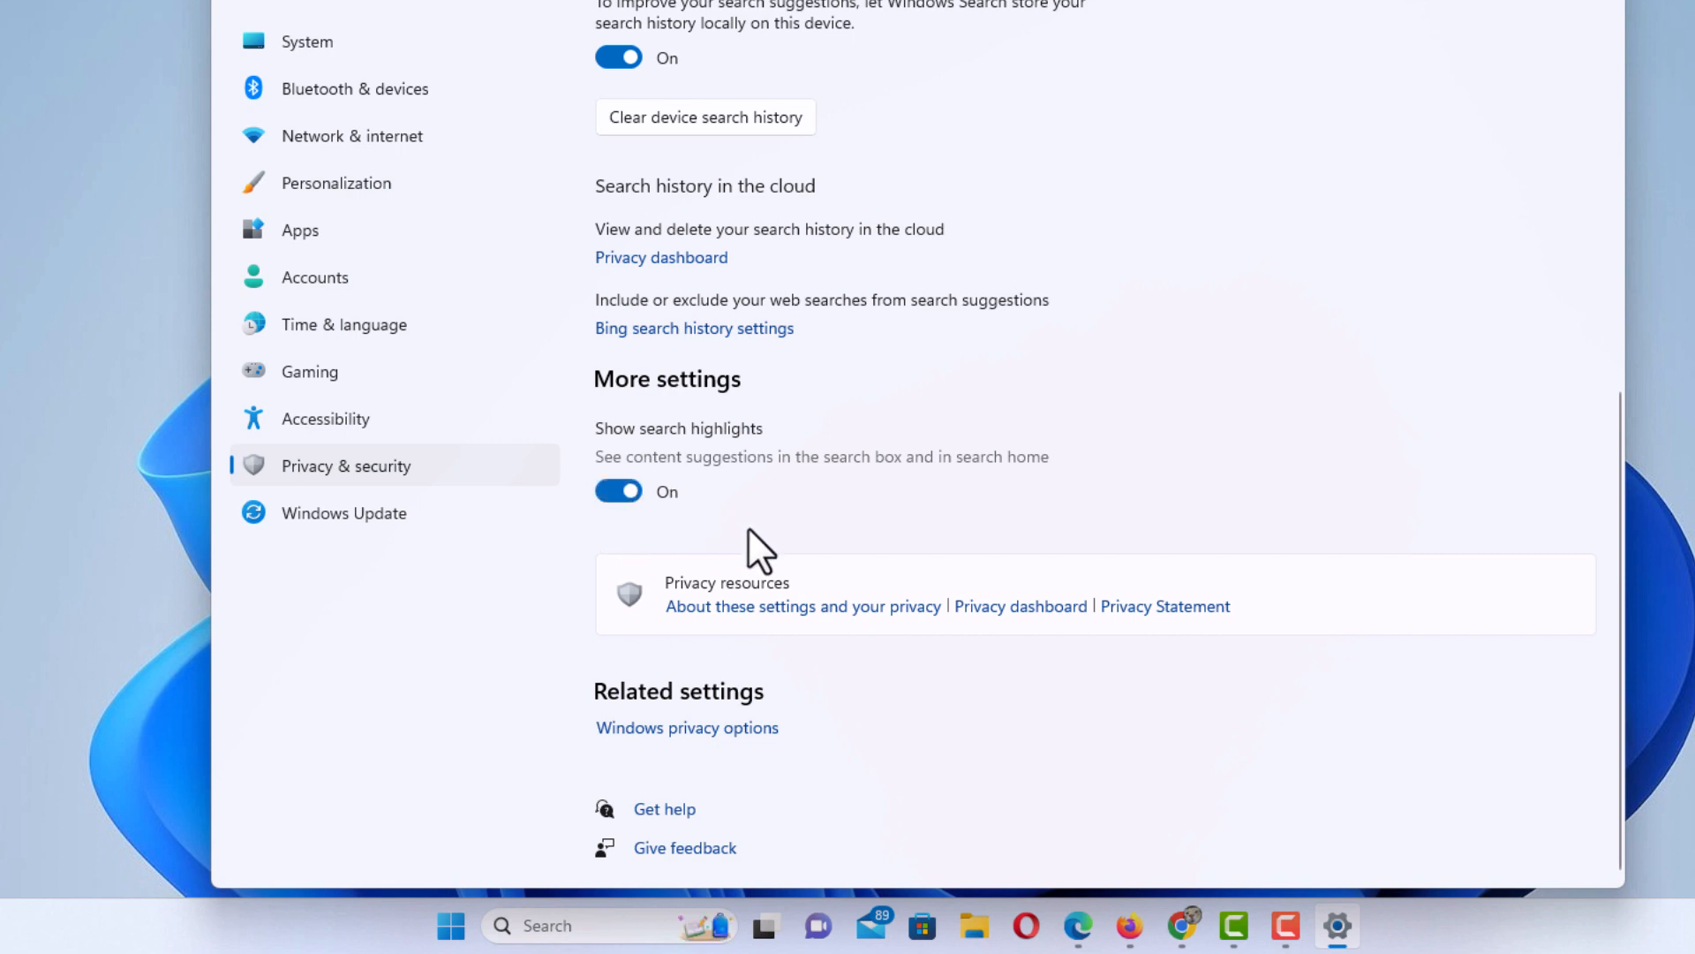